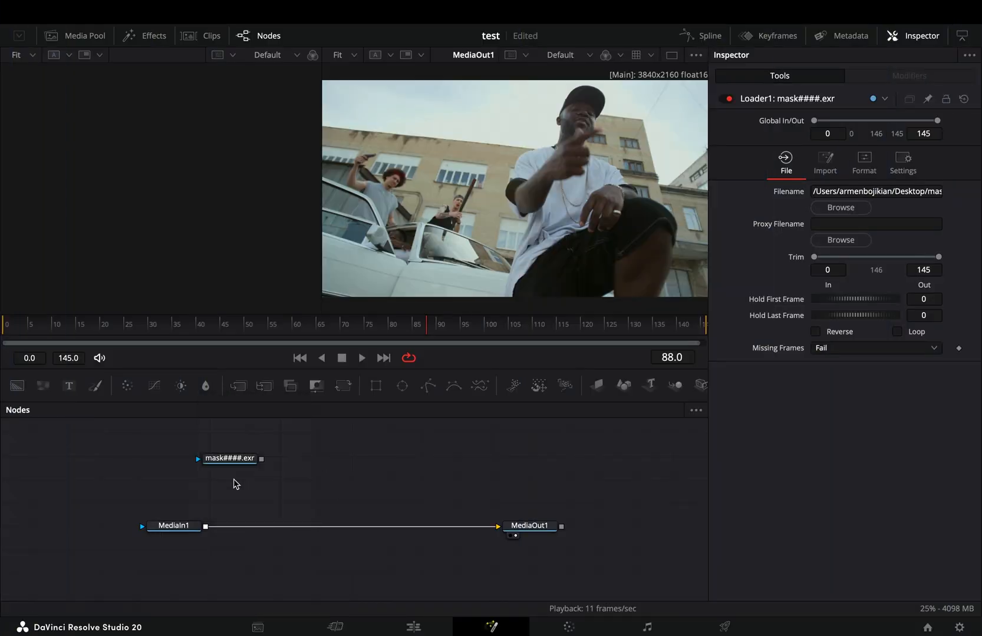
Show mask####.exr in the left viewer and add a Bitmap node after its loader
left_click(229, 458)
type("skew")
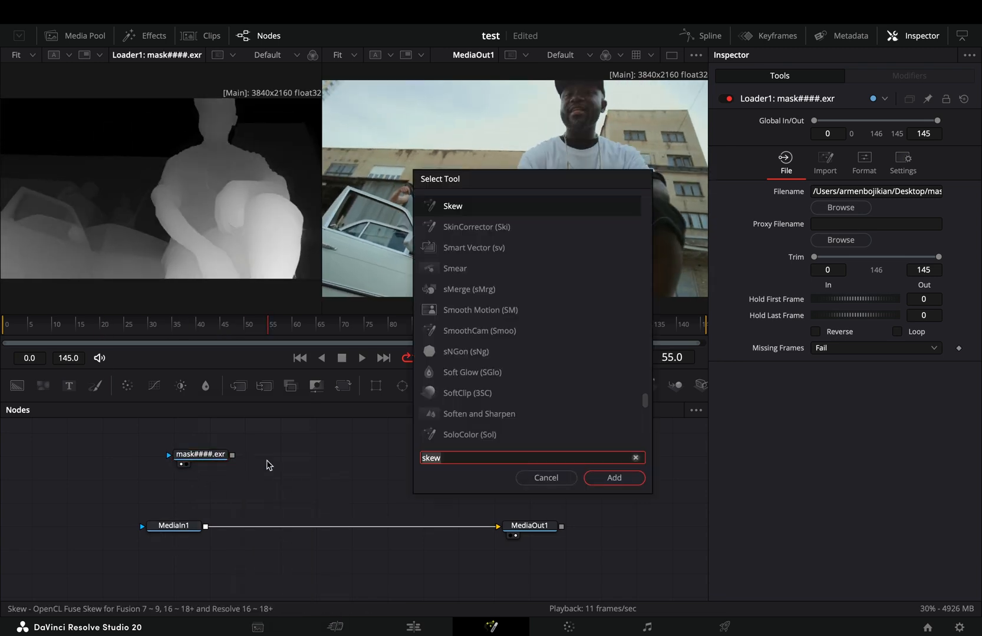
left_click(613, 478)
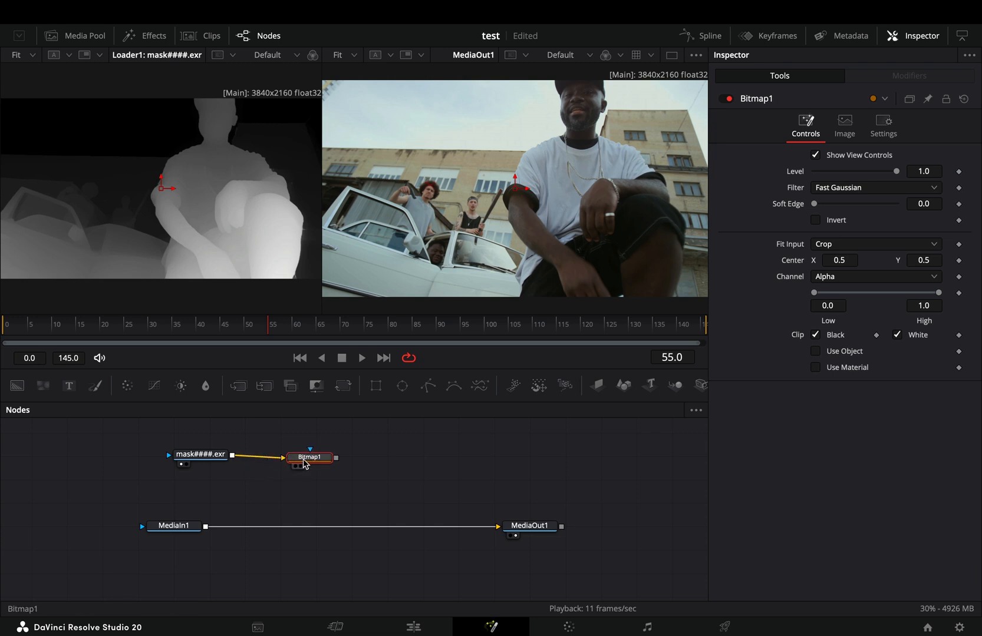
Insert a Bitmap1-masked ZoomBlur between MediaIn1 and MediaOut1, previewing Bitmap1 in the viewer
left_click(875, 276)
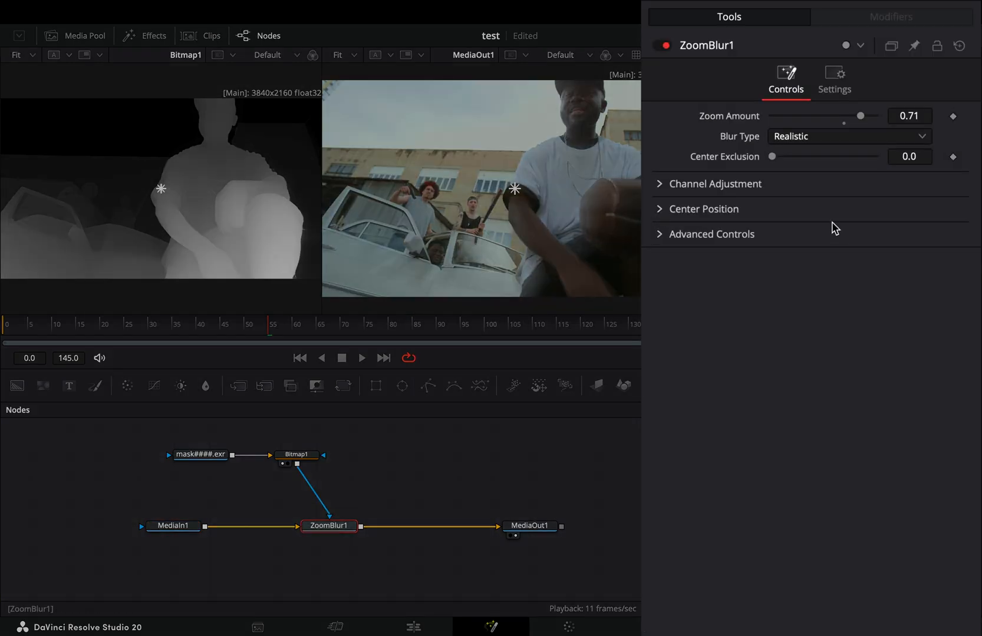
Set ZoomBlur zoom amount to 0.71 and toggle green (G) channel processing in Settings
left_click(833, 80)
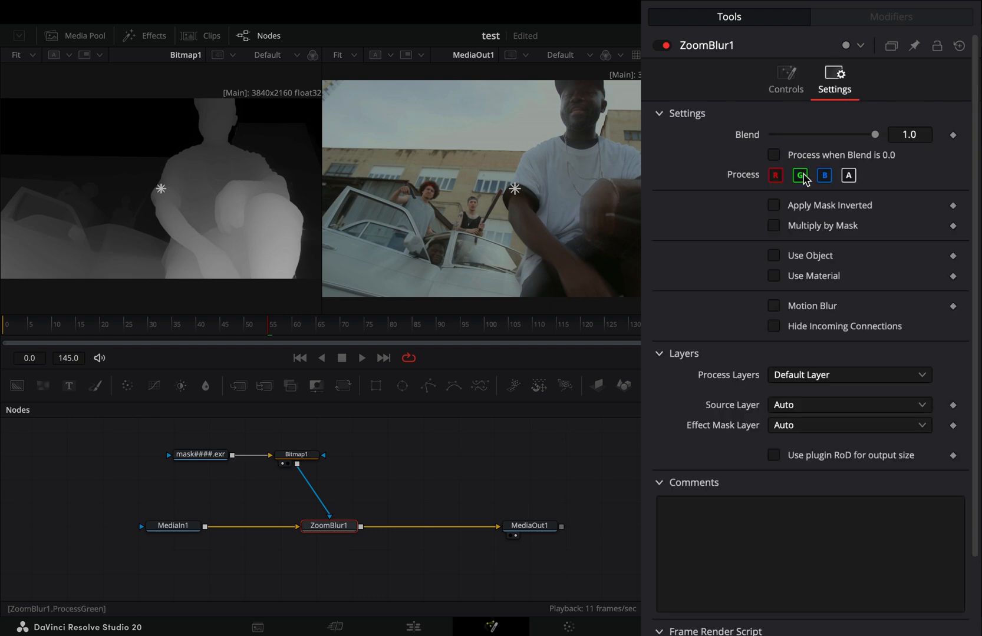
left_click(297, 454)
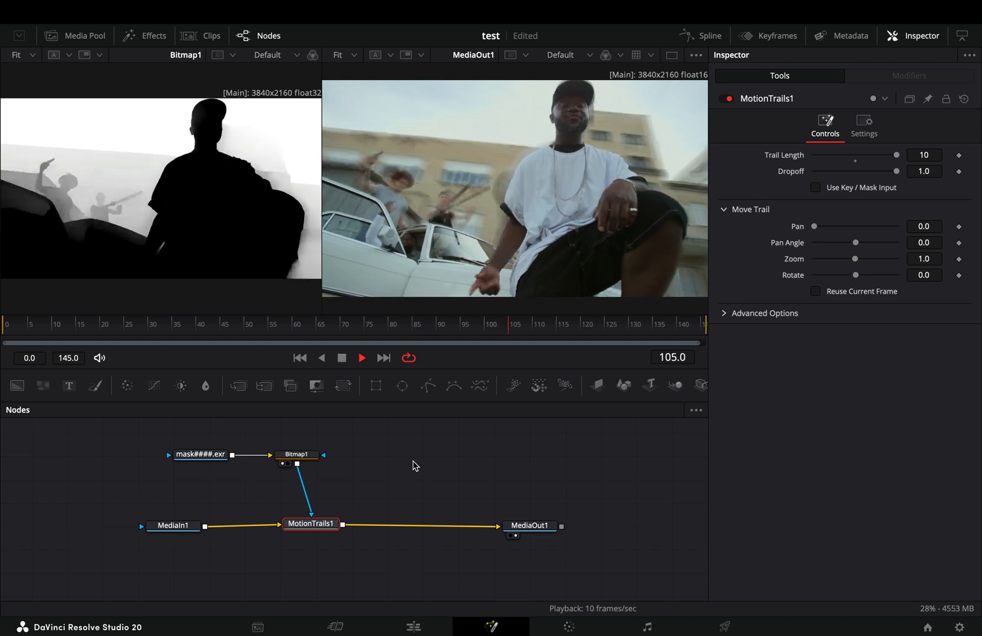
Delete MotionTrails1 and add a searched tool between MediaIn1 and MediaOut1
left_click(161, 325)
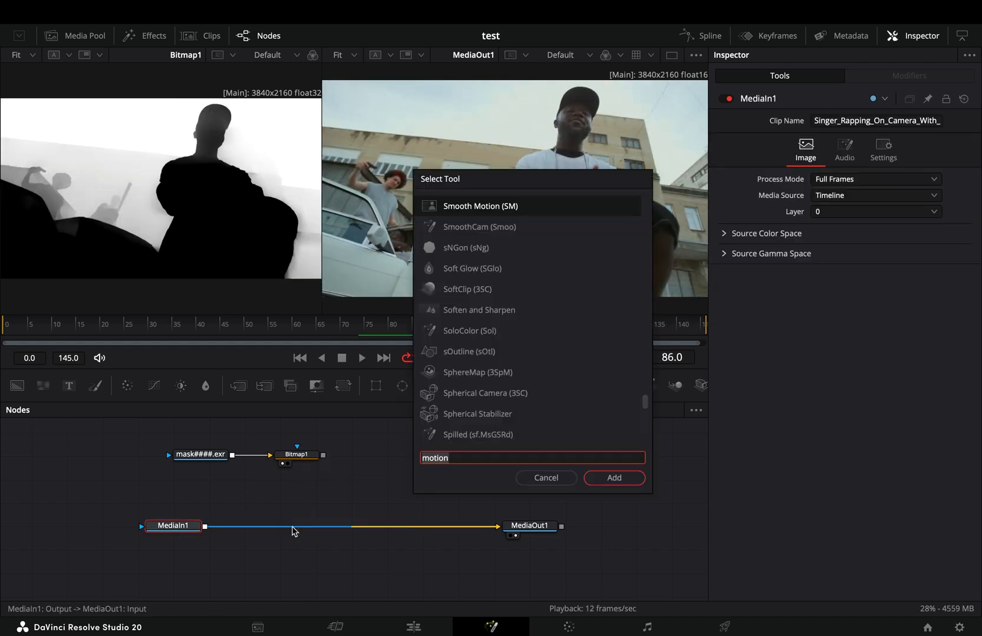
left_click(612, 478)
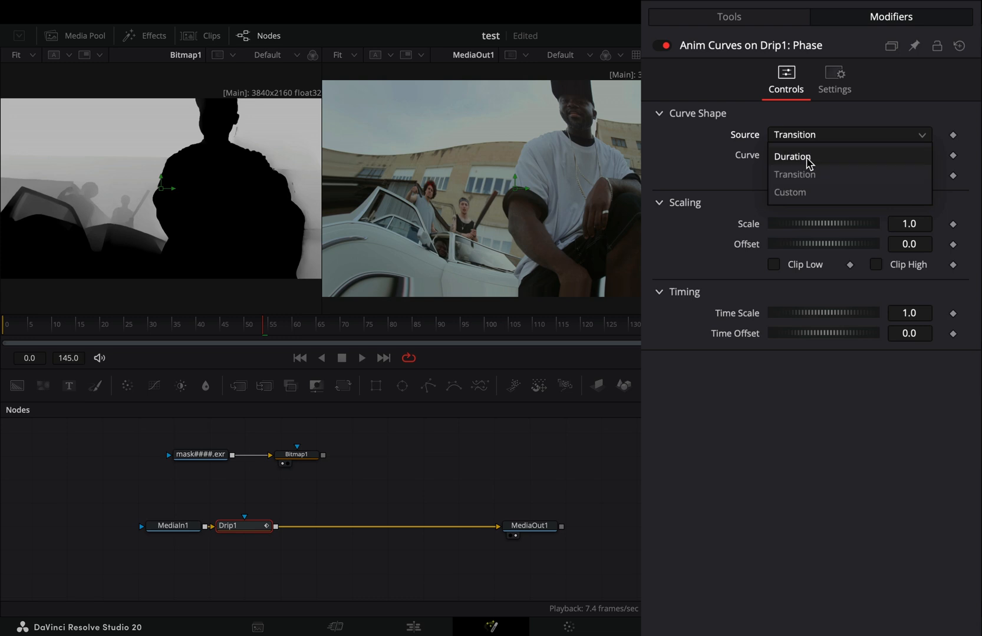
Mask Drip1 with Bitmap1 and animate its Phase by a Duration-sourced curve scaled to 6
left_click(791, 157)
type("drip")
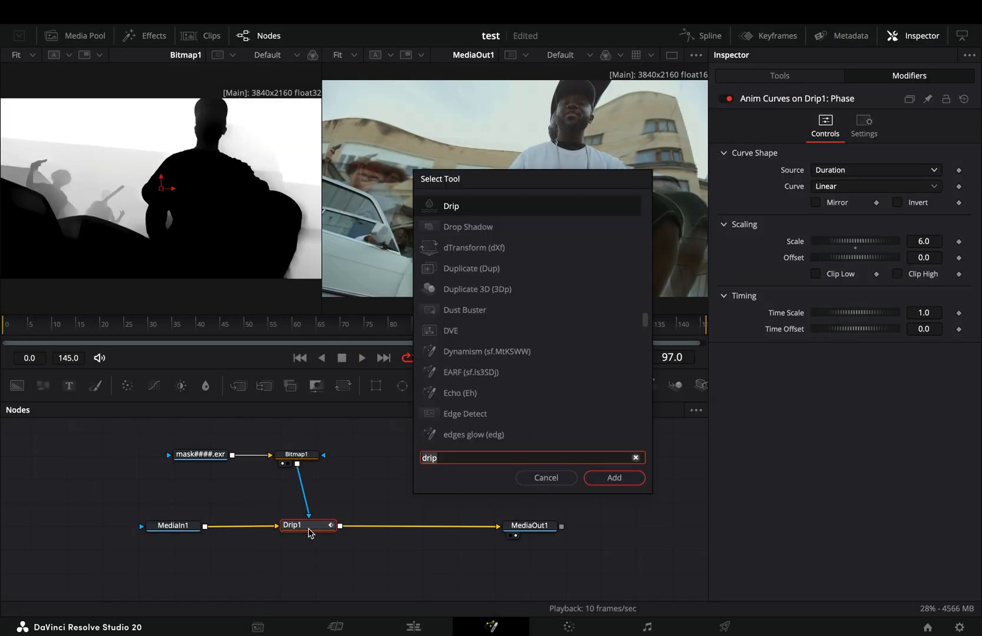
Add Glow after Drip1, masked by Bitmap1, with cyan Color Filter and 0.5 opacity
left_click(612, 478)
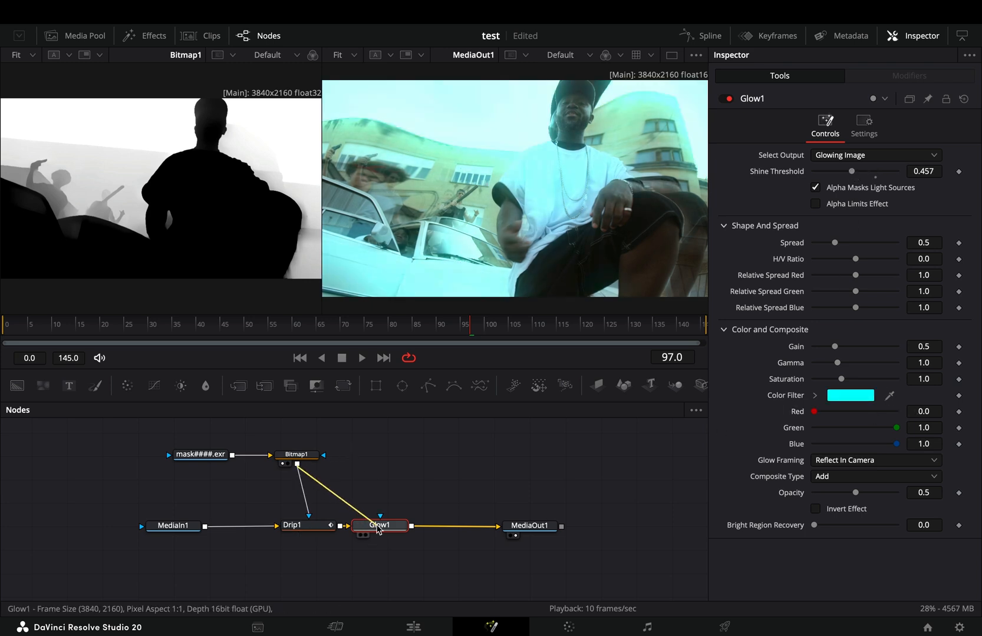
left_click(362, 358)
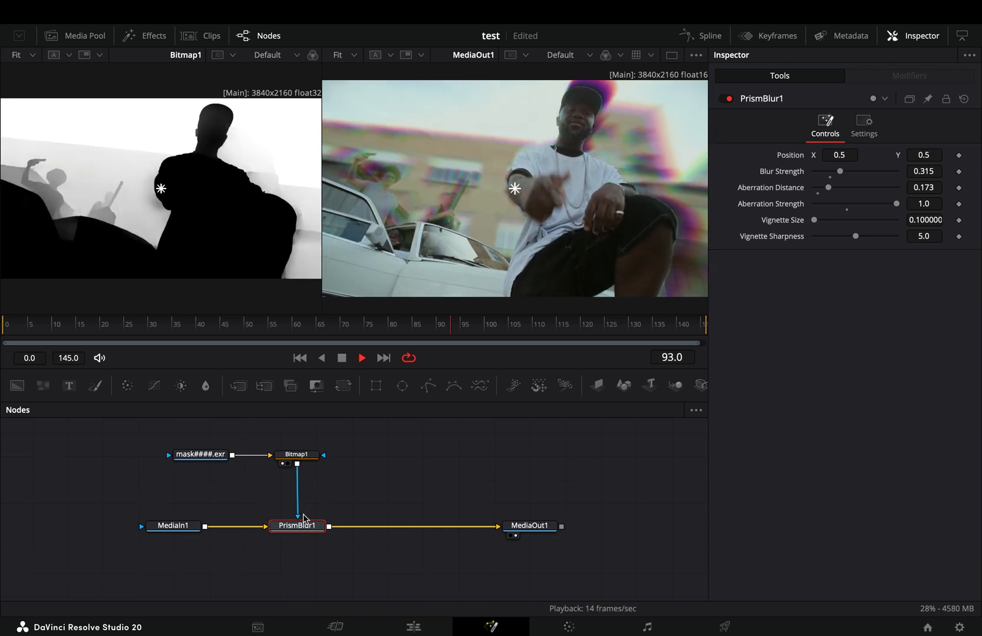
Delete Drip1 and Glow1 to replace them with a Bitmap-masked PrismBlur at strength 0.315
left_click(57, 325)
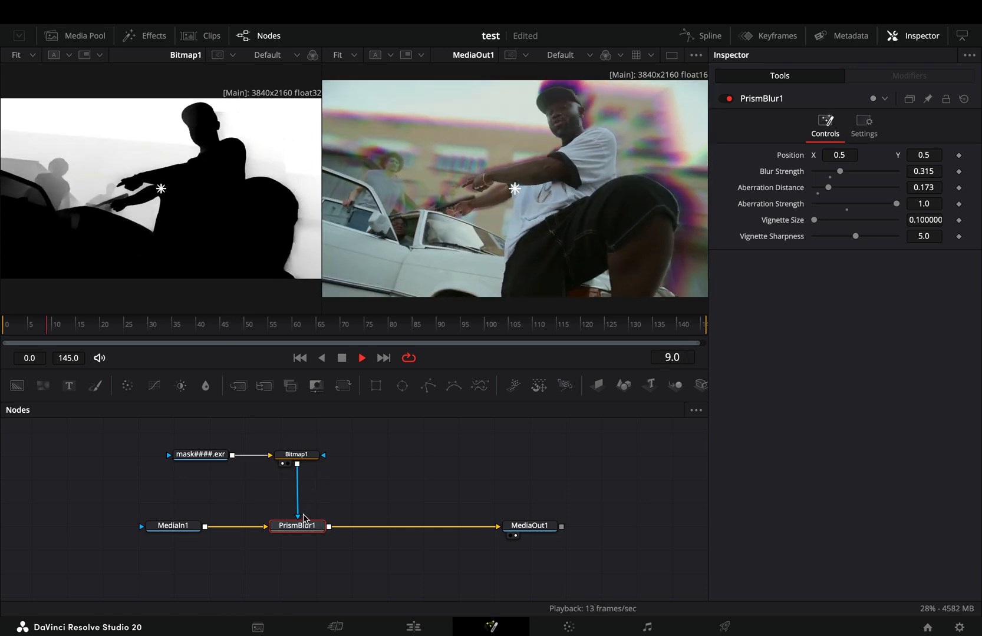
key("Delete")
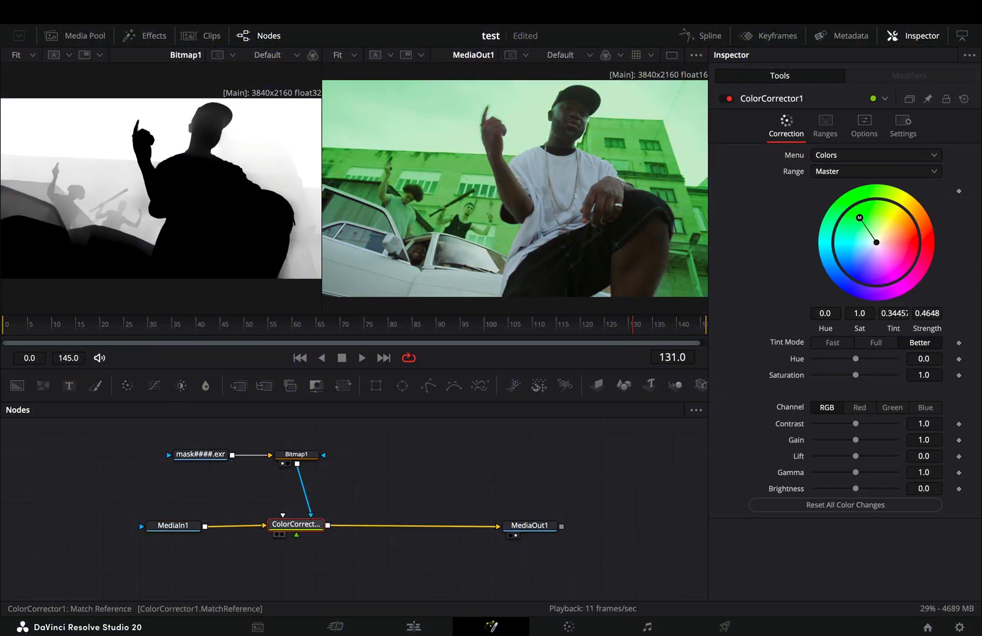
Add orange ColorCorrector2 after the green one and enable Apply Mask Inverted in Settings
left_click(387, 525)
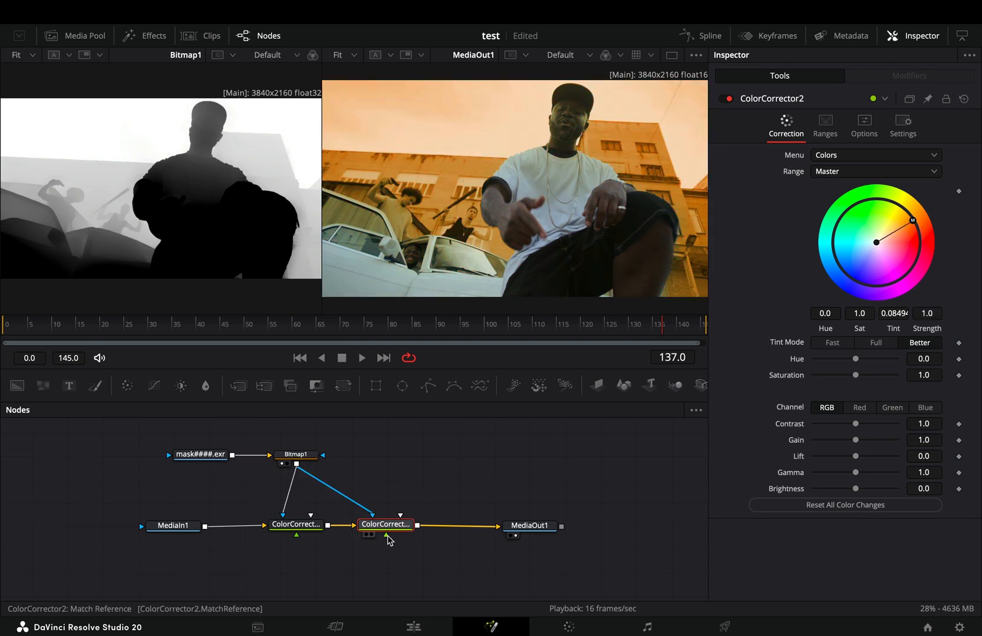
left_click(902, 125)
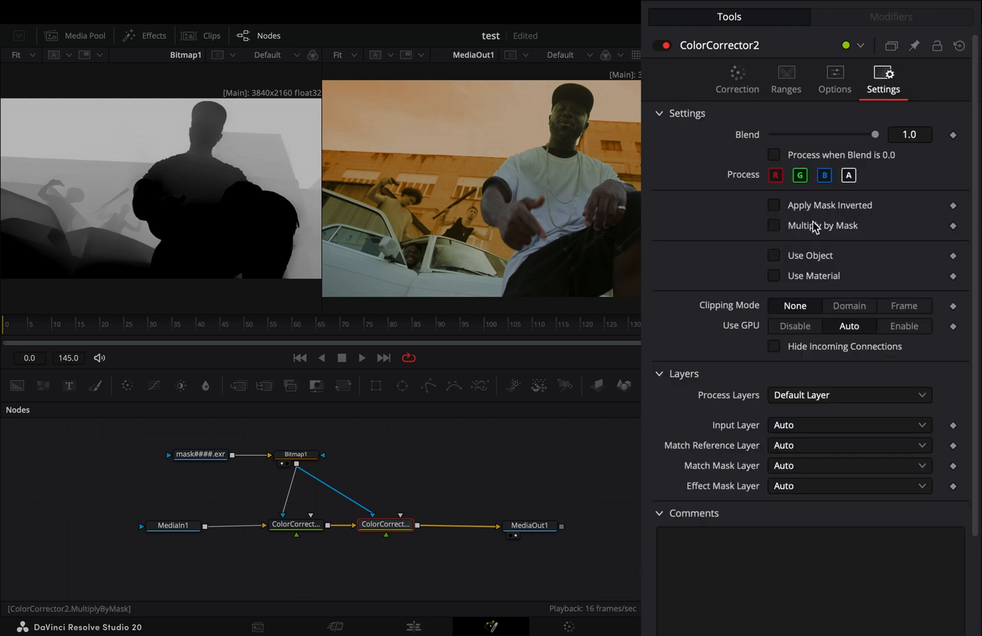
left_click(774, 205)
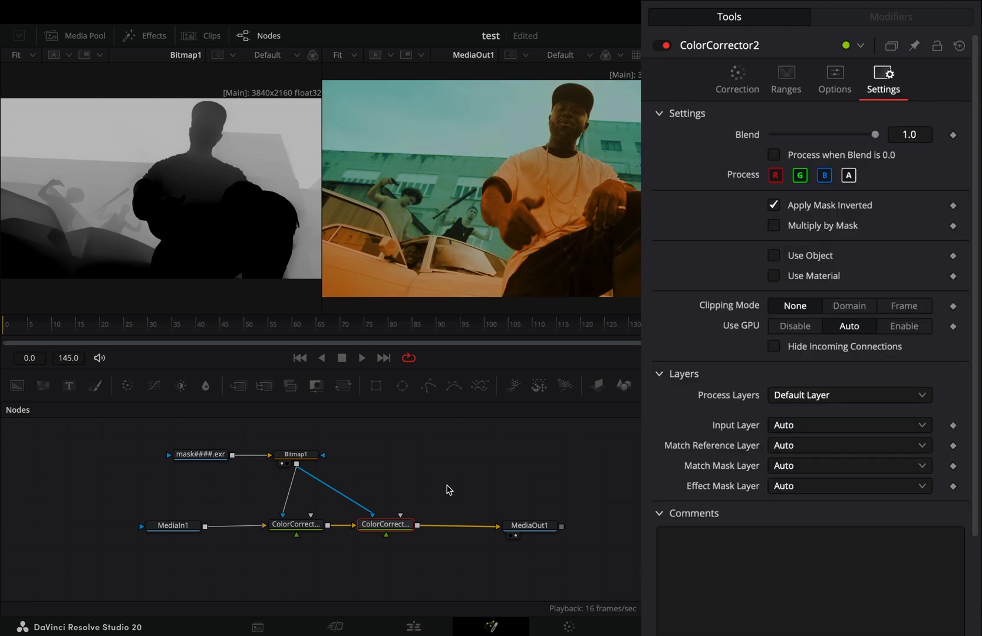